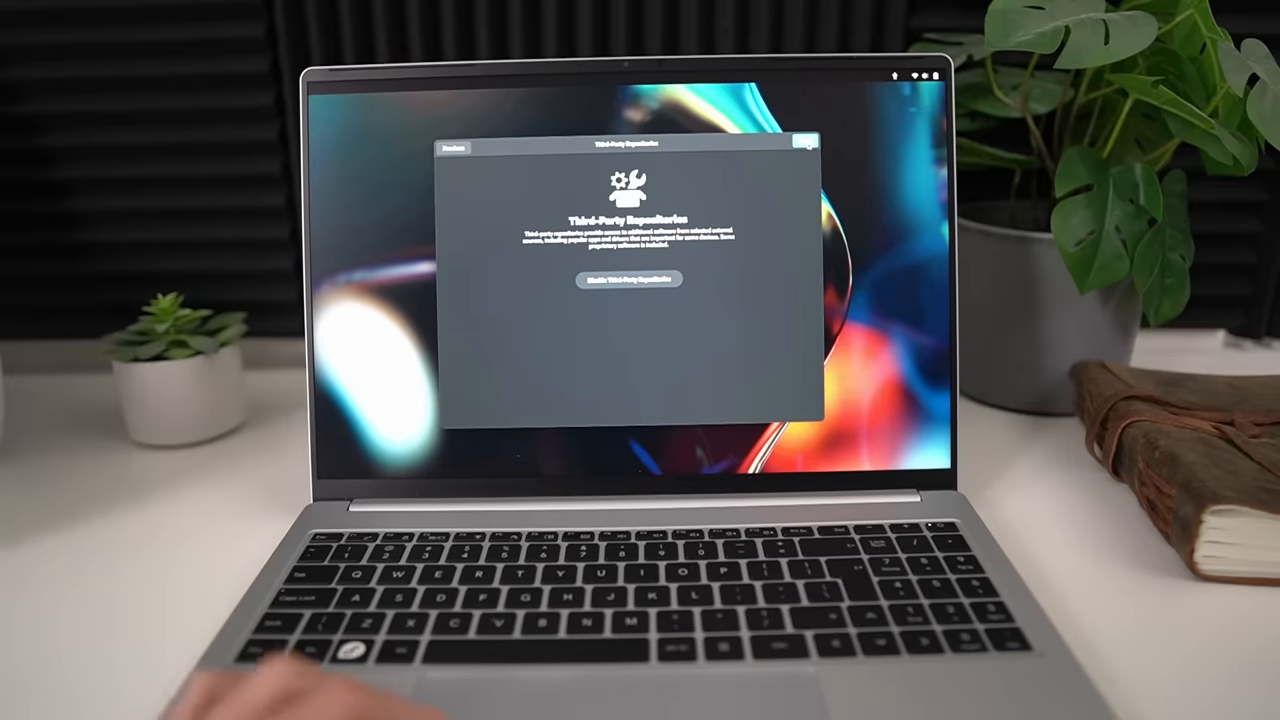
Step: Leave third-party repositories disabled and continue to the Online Accounts page
click(805, 141)
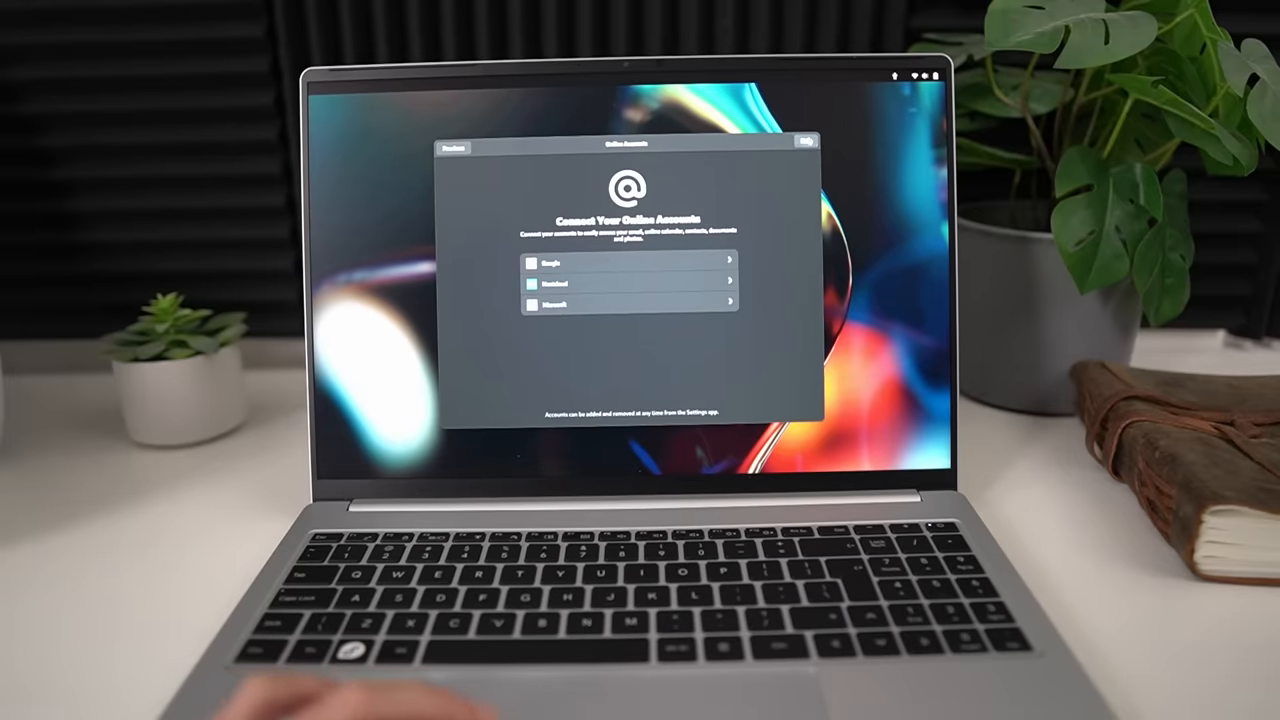